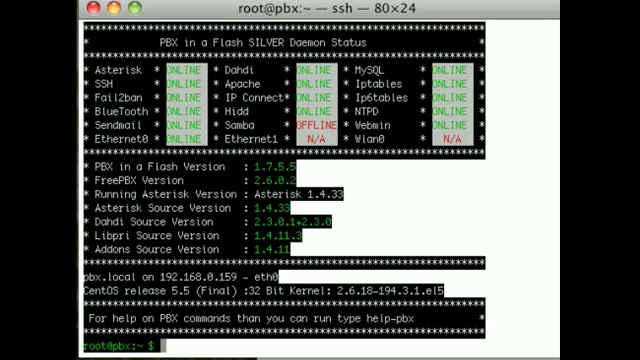
{"action": "type", "text": "wget http://incrediblepbx.com/incrediblepbx.x"}
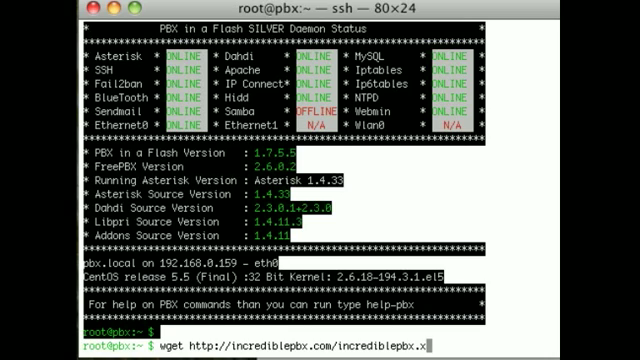
- Download incrediblepbx.x, make it executable with chmod +x, and launch it
{"action": "key", "text": "Return"}
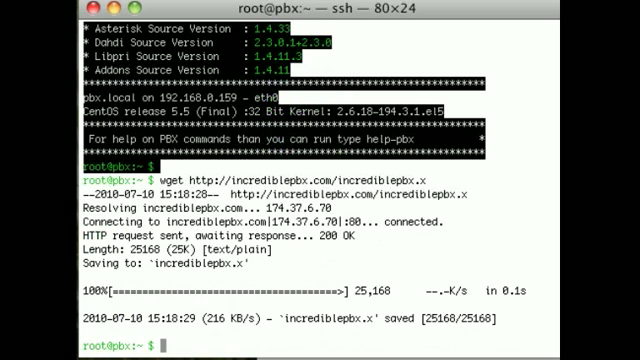
{"action": "type", "text": "ch"}
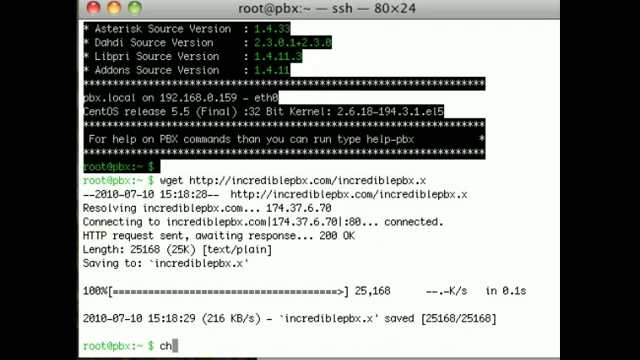
{"action": "type", "text": "mod"}
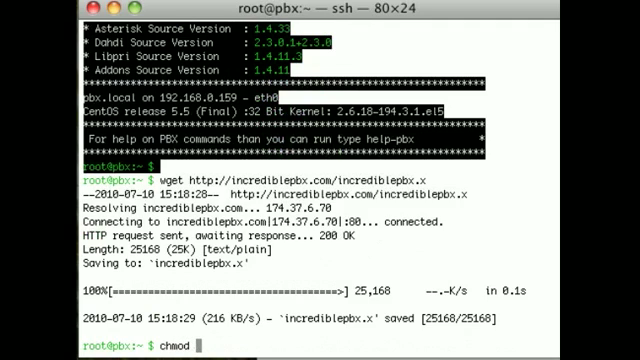
{"action": "type", "text": "+x incr"}
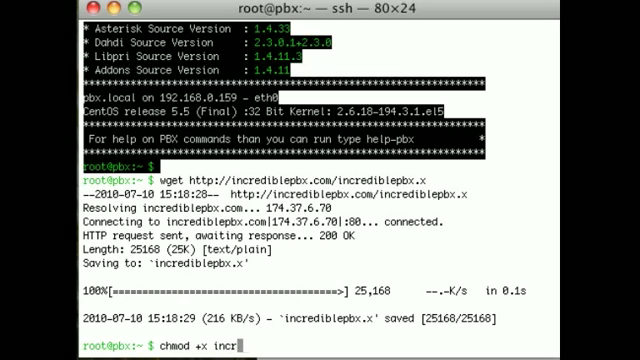
{"action": "key", "text": "Return"}
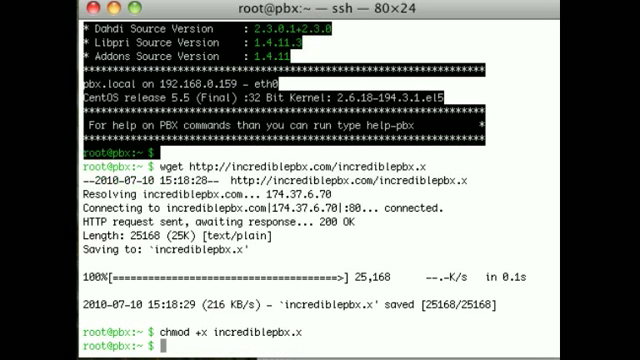
{"action": "type", "text": "./incre"}
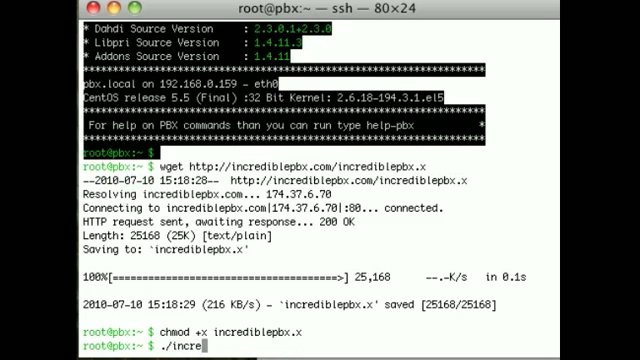
{"action": "key", "text": "Return"}
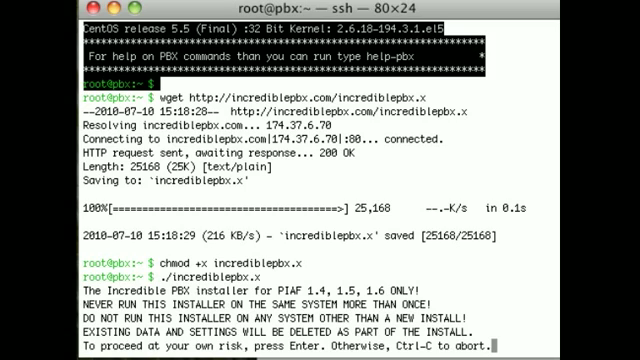
- Proceed past the installer warning and follow the openssh-server update and service restarts
{"action": "key", "text": "Return"}
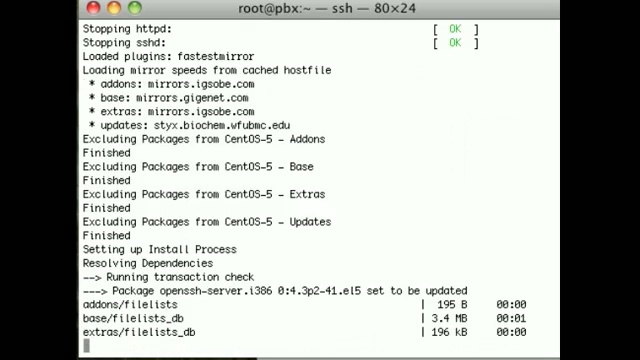
{"action": "scroll", "scroll_direction": "down", "scroll_amount": 3}
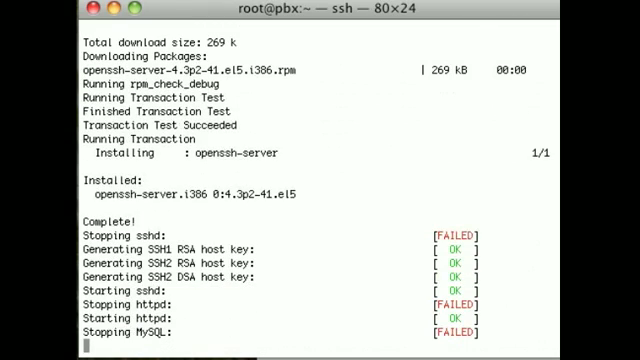
{"action": "scroll", "scroll_direction": "down", "scroll_amount": 3}
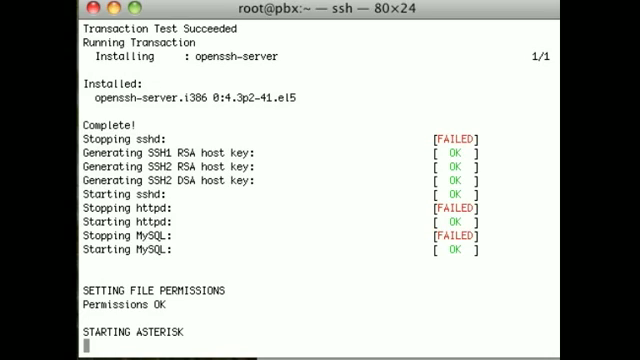
{"action": "scroll", "scroll_direction": "down", "scroll_amount": 3}
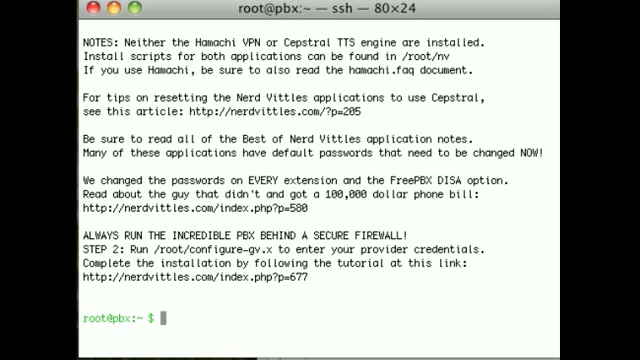
- Enter /root/configure-gv.x at the prompt after the install notes appear
{"action": "type", "text": "/root/configure-gv.x"}
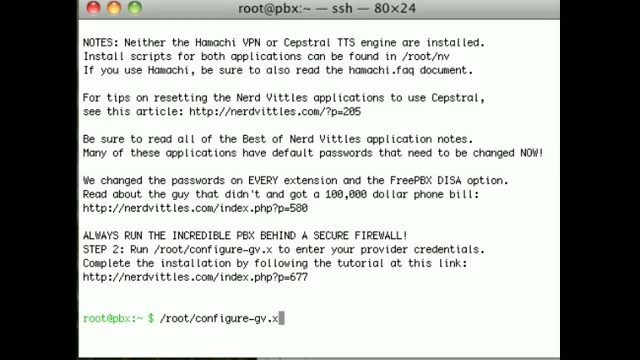
- Run /root/configure-gv.x and agree to its warning, reaching the webmin credentials notice
{"action": "key", "text": "Return"}
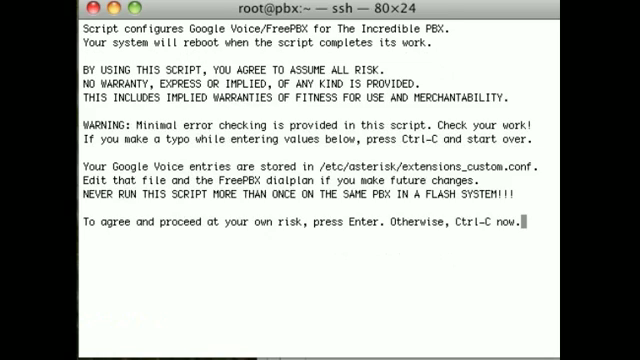
{"action": "key", "text": "Return"}
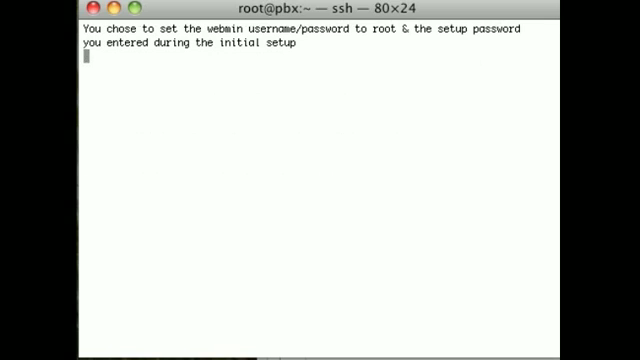
- Pass the webmin notice, then set and verify the maint/wwwadmin/meetme/ARI password
{"action": "key", "text": "Return"}
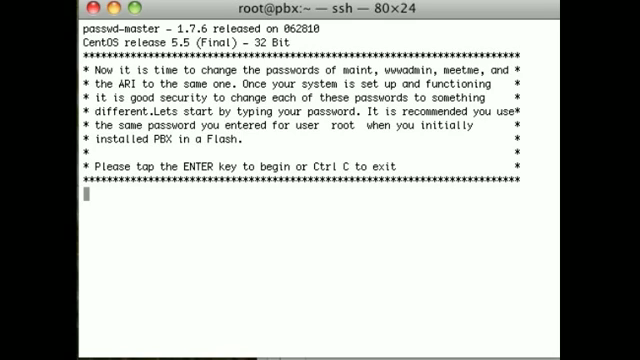
{"action": "key", "text": "Return"}
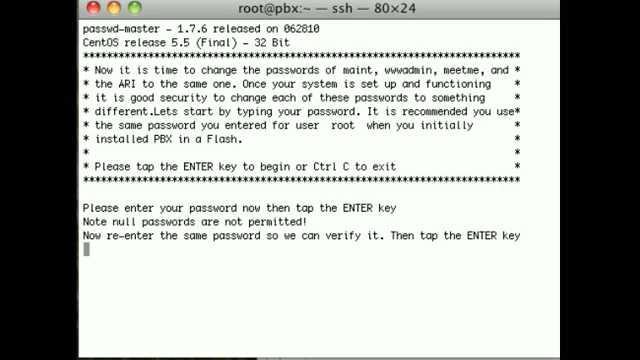
{"action": "key", "text": "Return"}
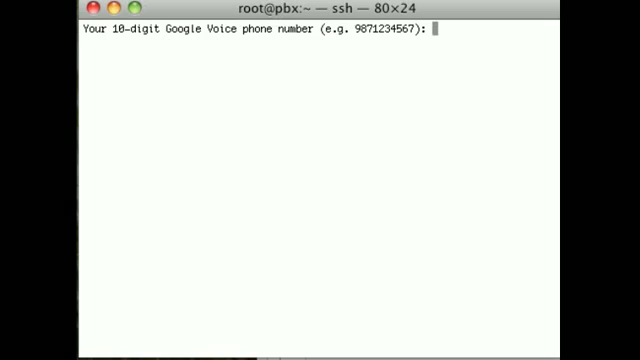
- Submit the Google Voice phone number, email address, password and ring-back DID
{"action": "key", "text": "Return"}
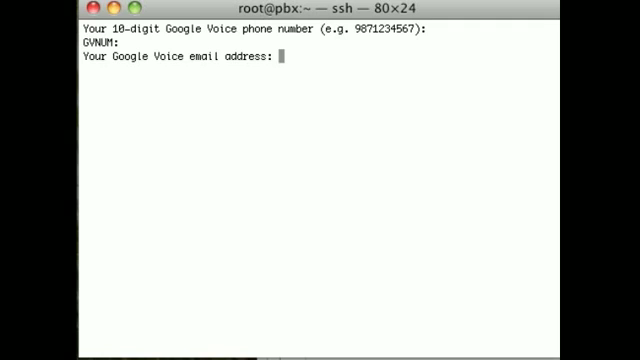
{"action": "key", "text": "Return"}
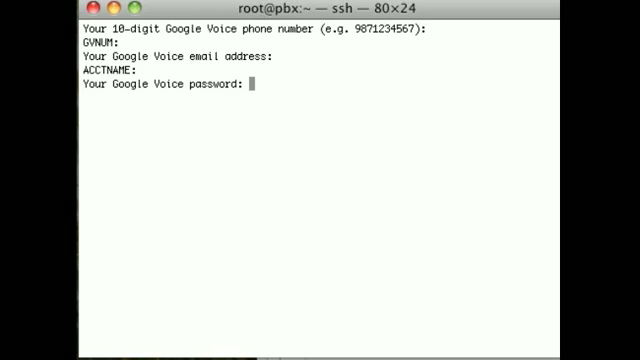
{"action": "key", "text": "Return"}
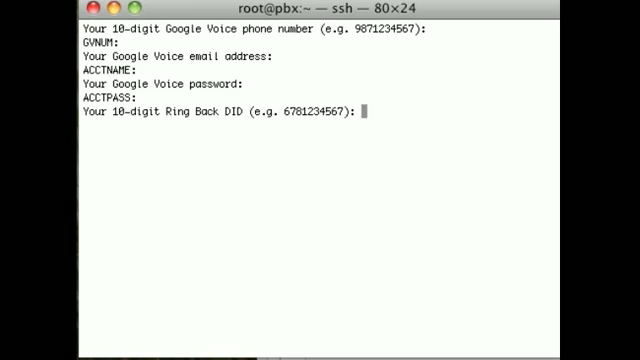
{"action": "key", "text": "Return"}
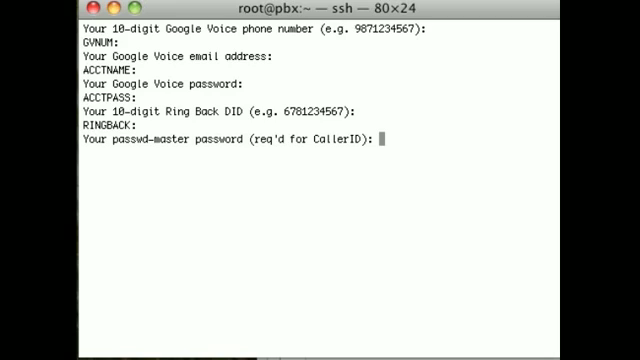
{"action": "type", "text": "password"}
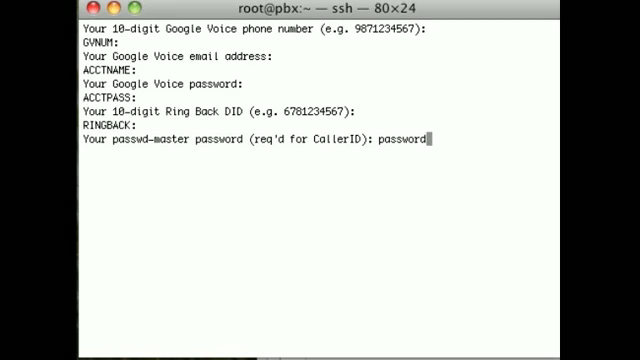
{"action": "key", "text": "Return"}
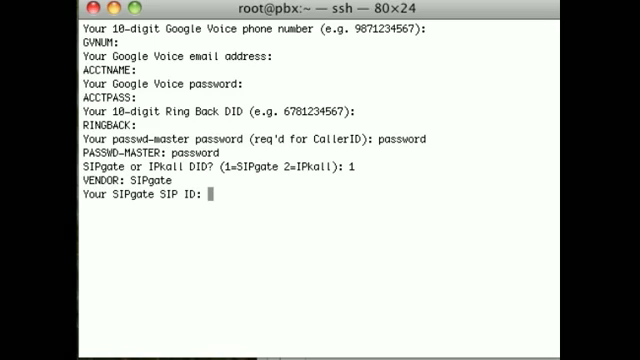
{"action": "key", "text": "Return"}
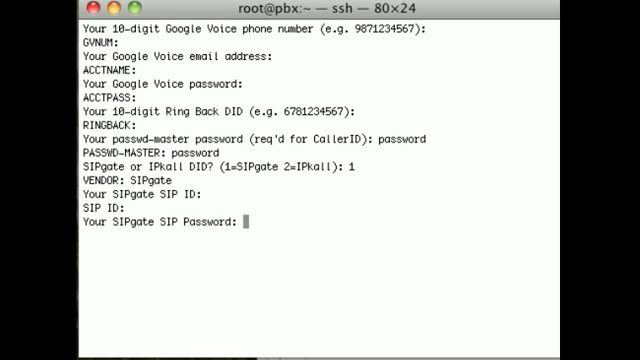